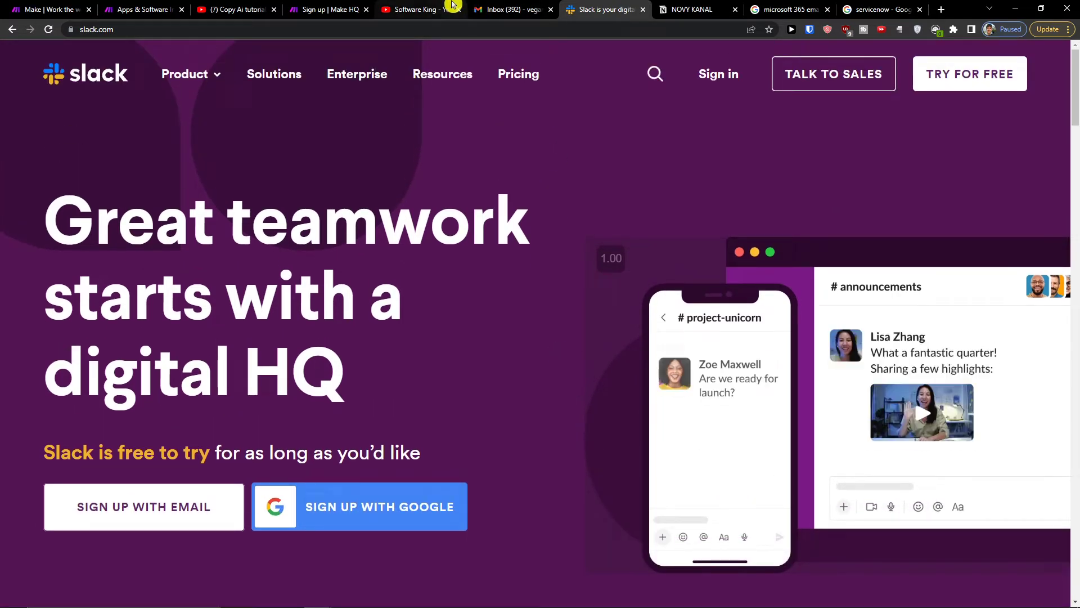
Reach the Make homepage through the make.com register link in the YouTube video description
left_click(511, 9)
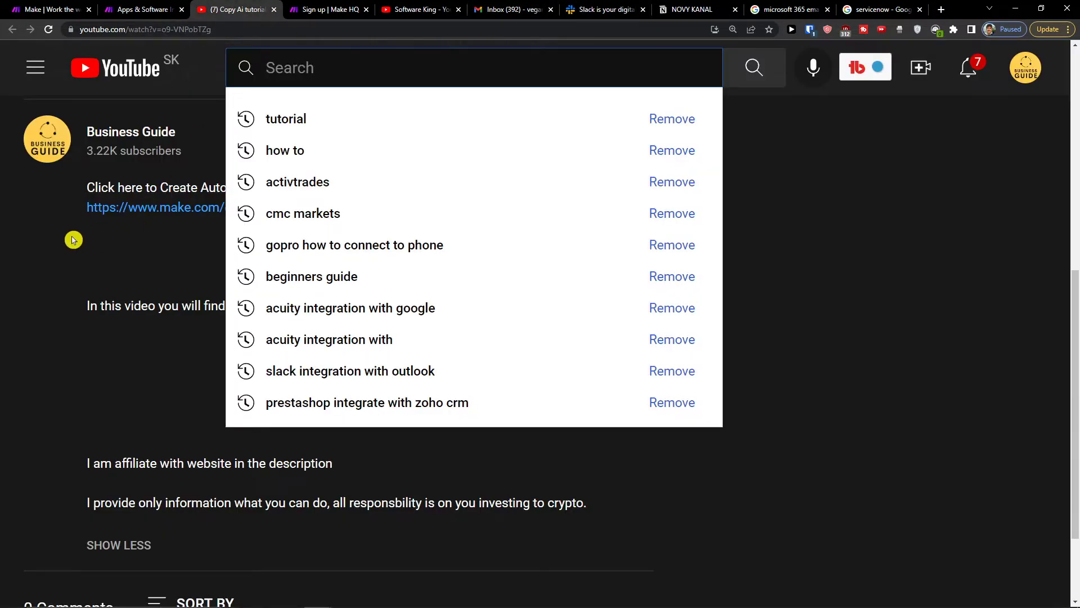
left_click(155, 207)
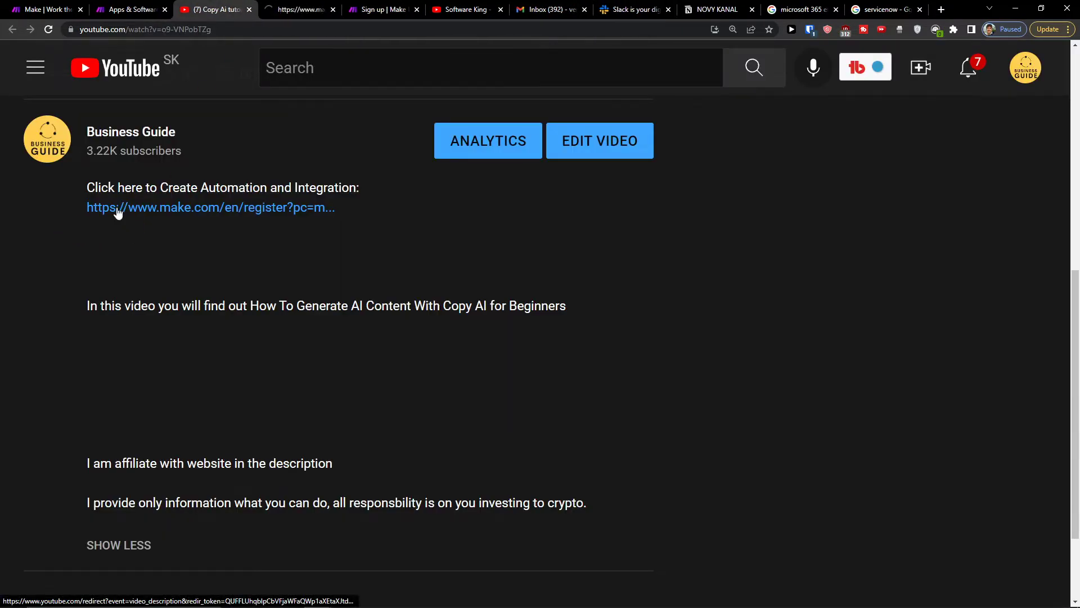
left_click(210, 207)
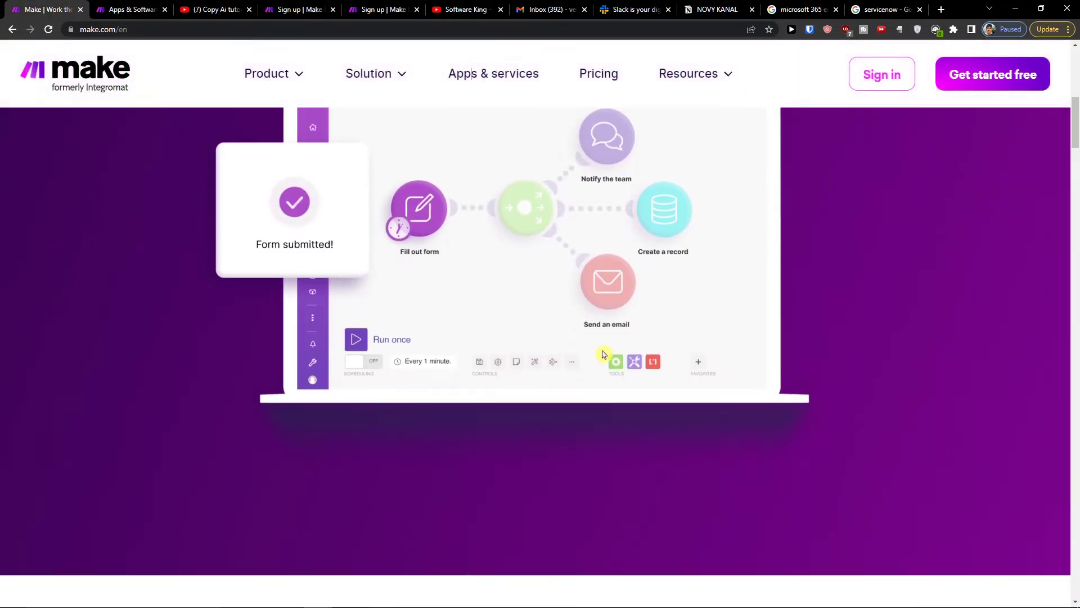
scroll("down", 3)
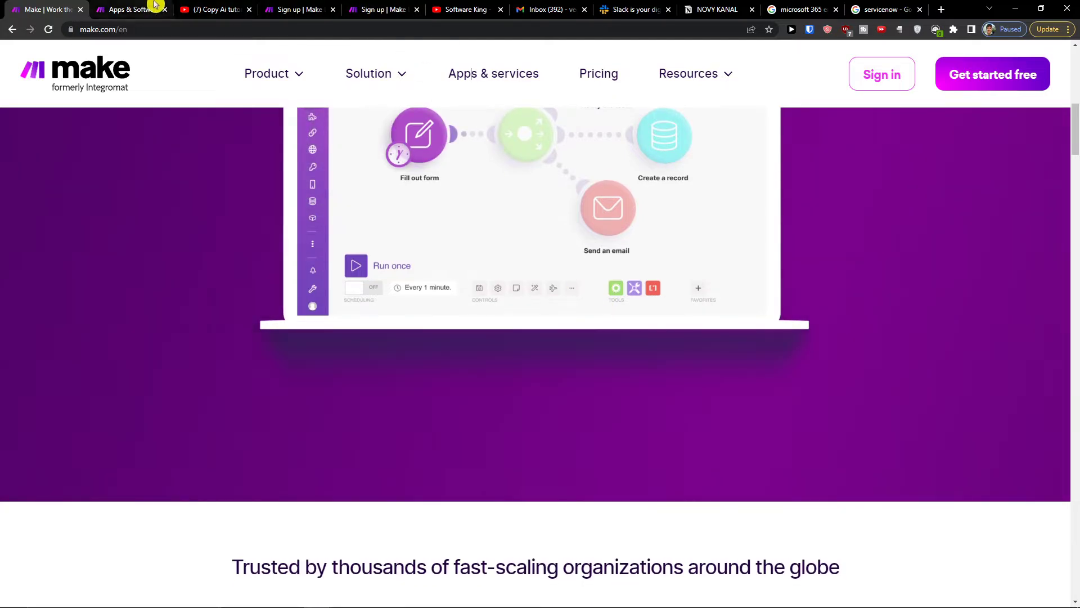
Sign in to the Make platform from the sign-up page, landing on the organization dashboard
left_click(296, 9)
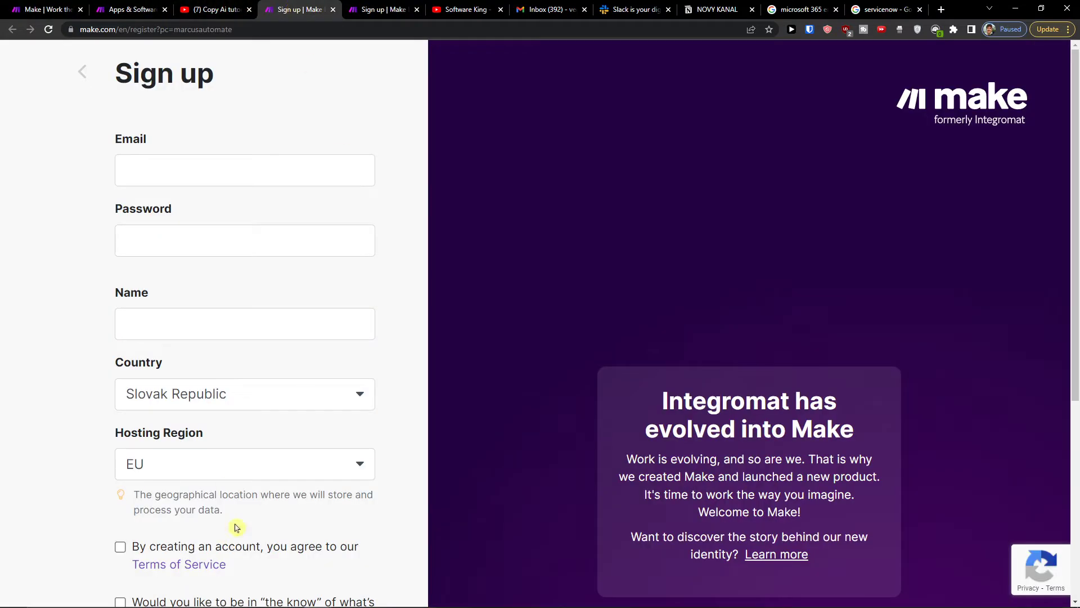
scroll("down", 3)
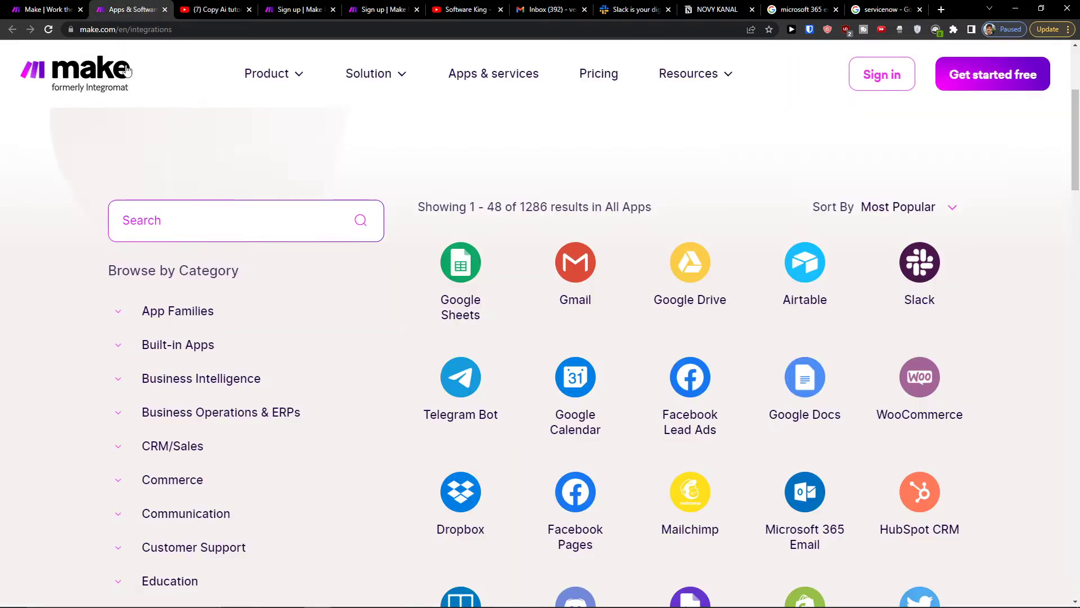
left_click(881, 75)
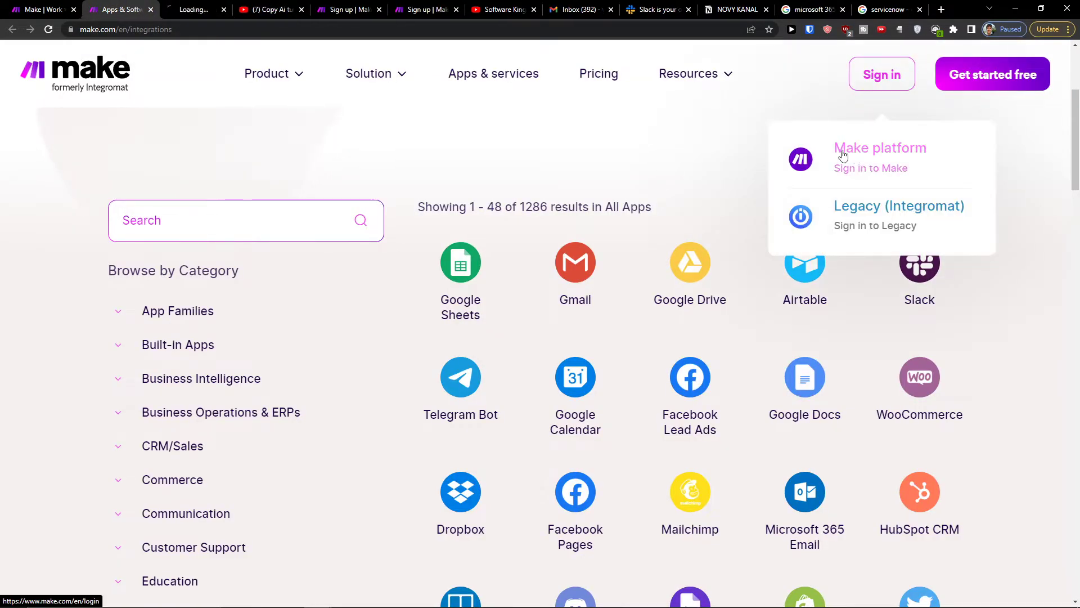
left_click(880, 158)
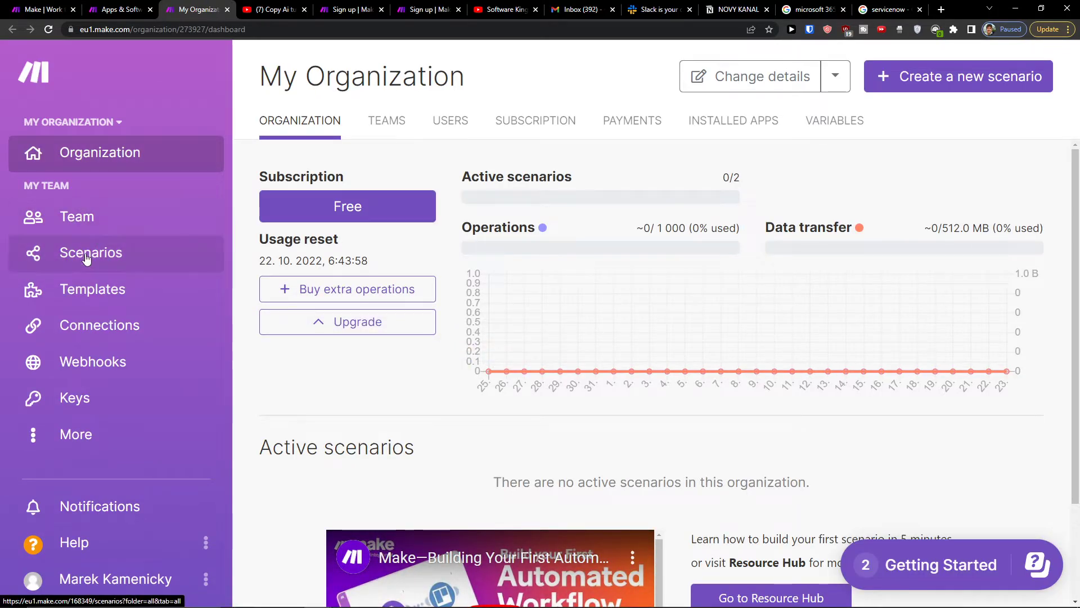
Create a new blank scenario from the Scenarios list
left_click(90, 252)
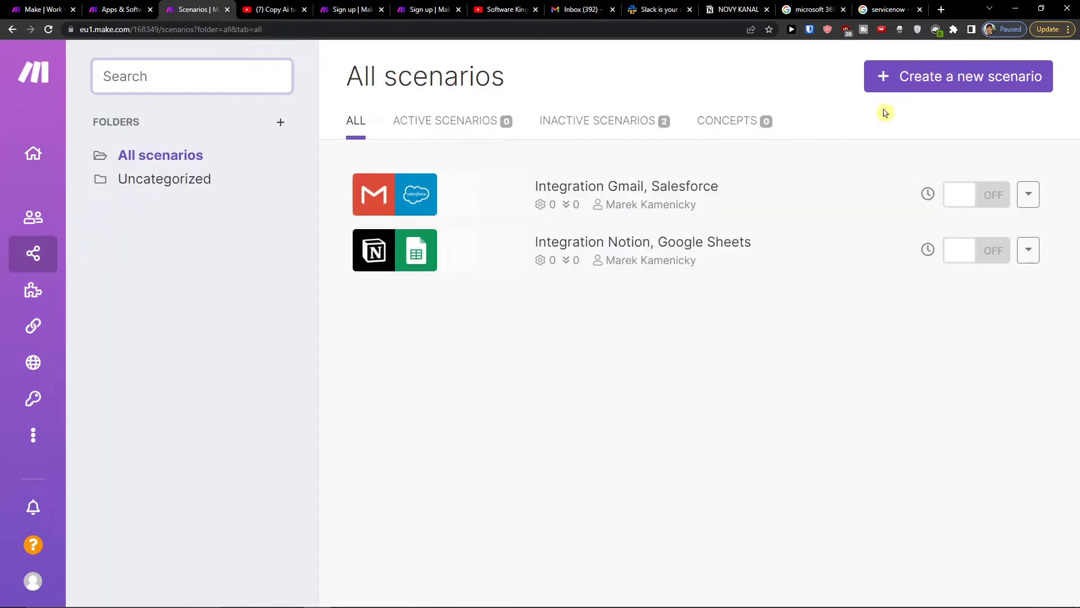
left_click(958, 75)
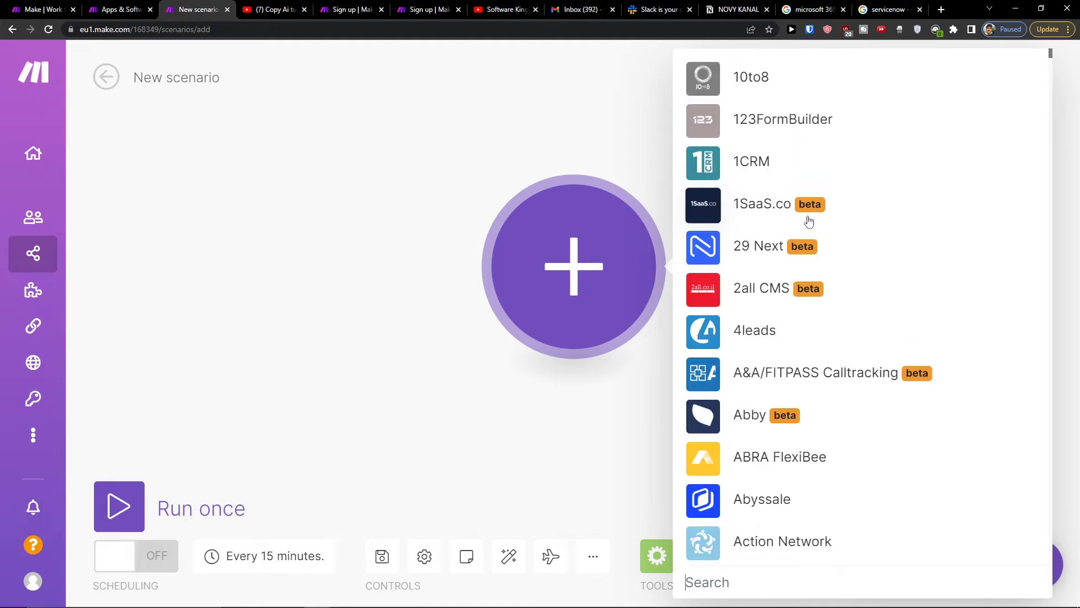
Search 'slack' and choose Slack as the first module's app, browsing its module list
type("slack")
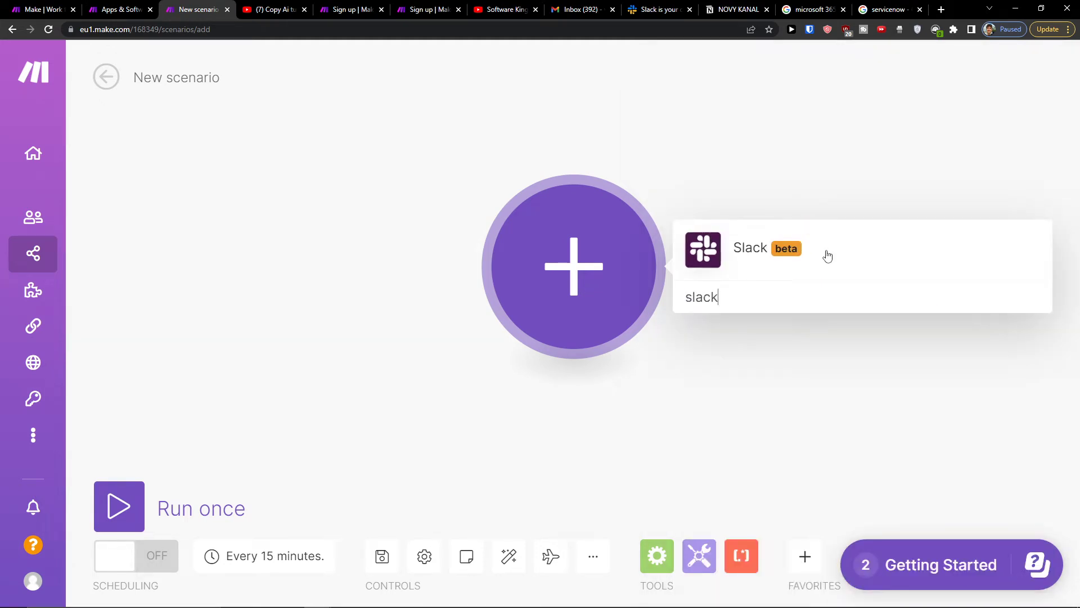
left_click(749, 248)
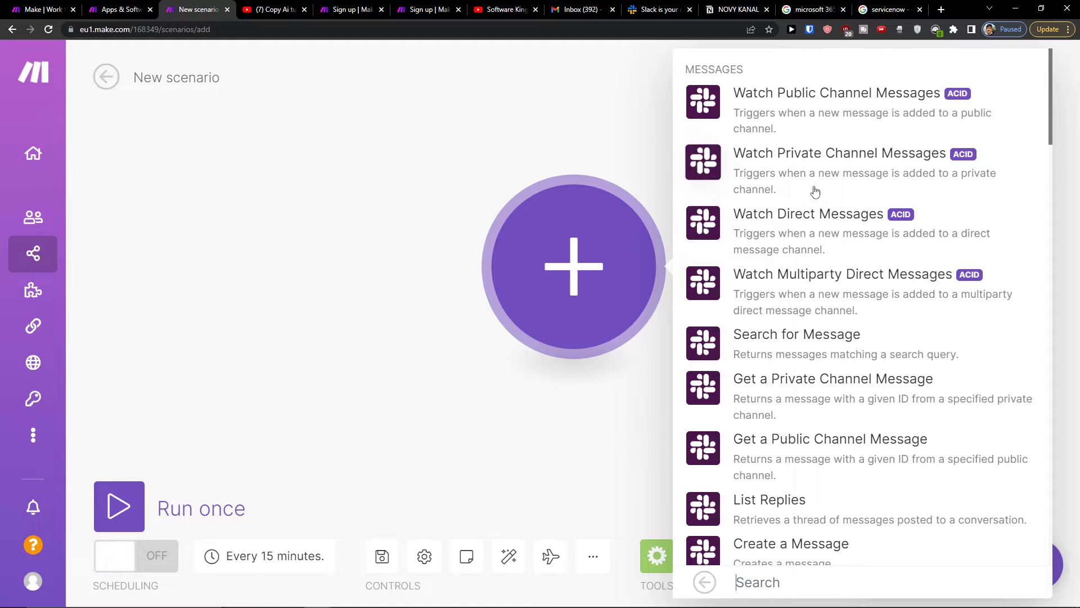
scroll("down", 3)
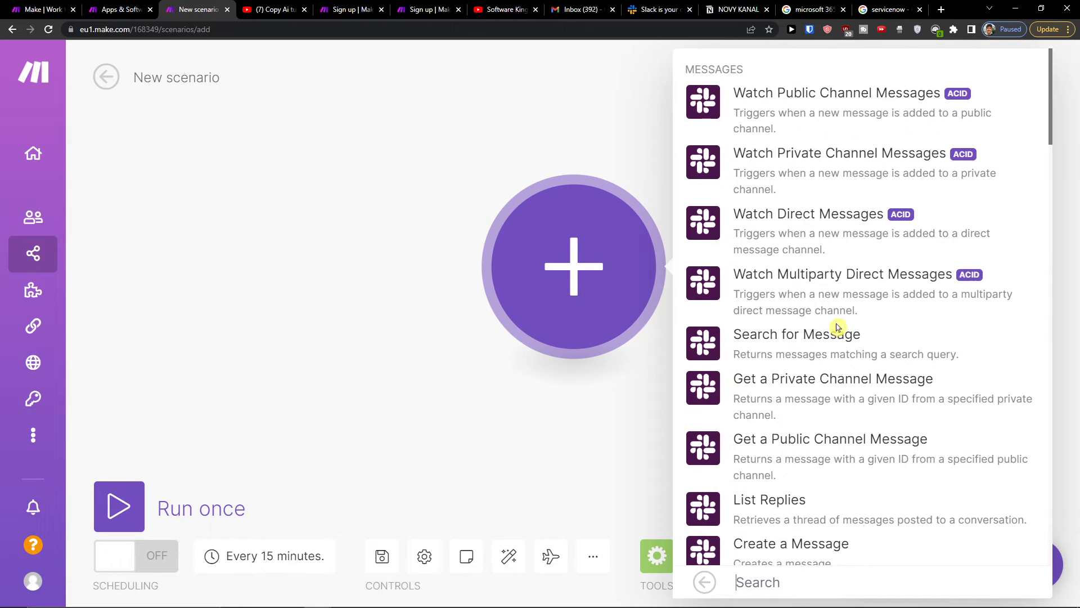
scroll("down", 3)
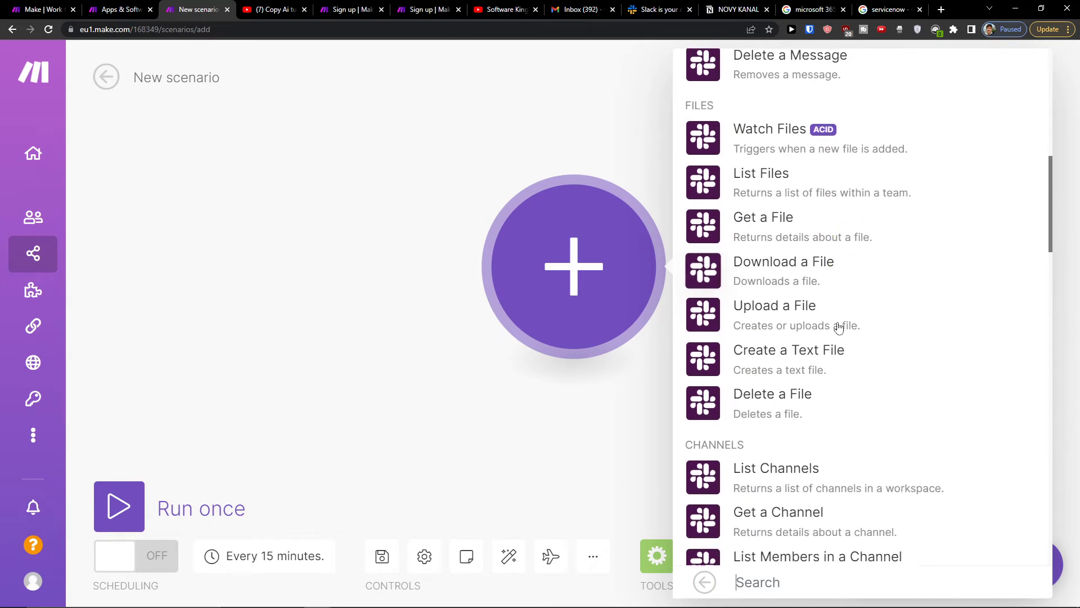
scroll("down", 3)
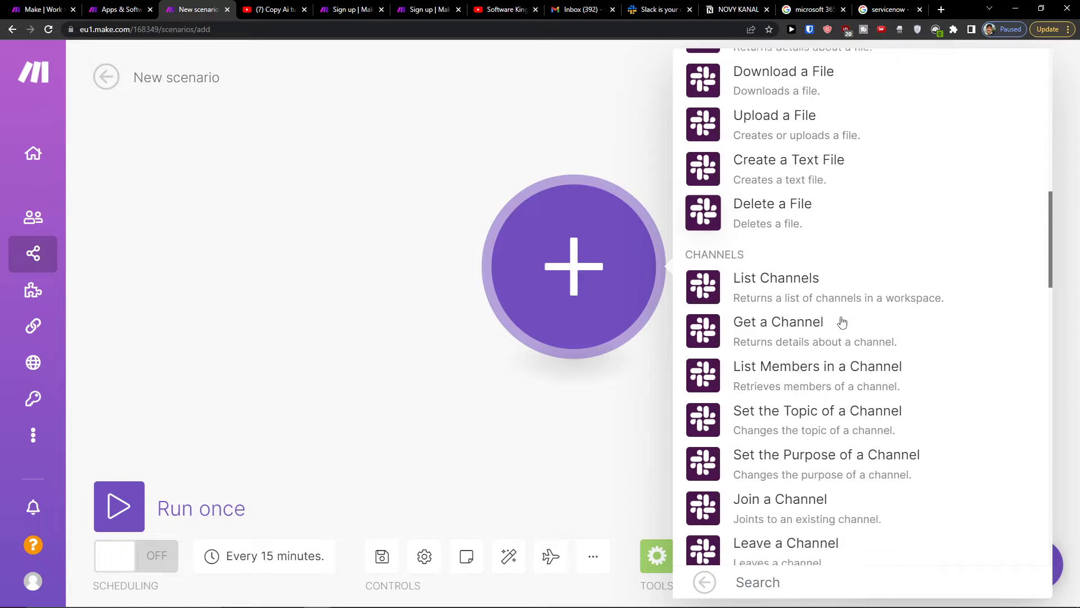
scroll("down", 3)
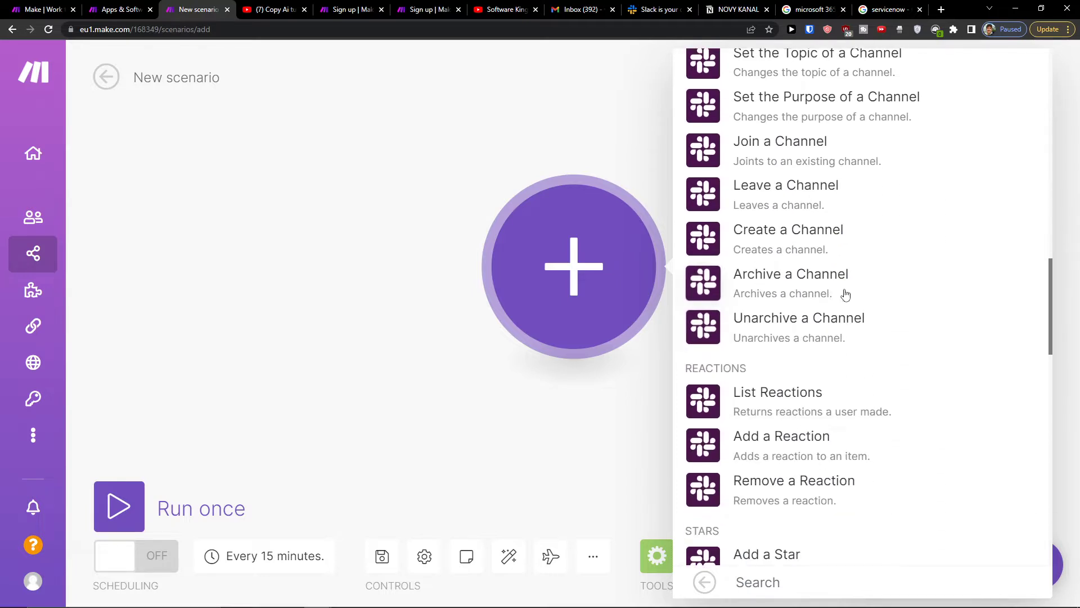
scroll("down", 3)
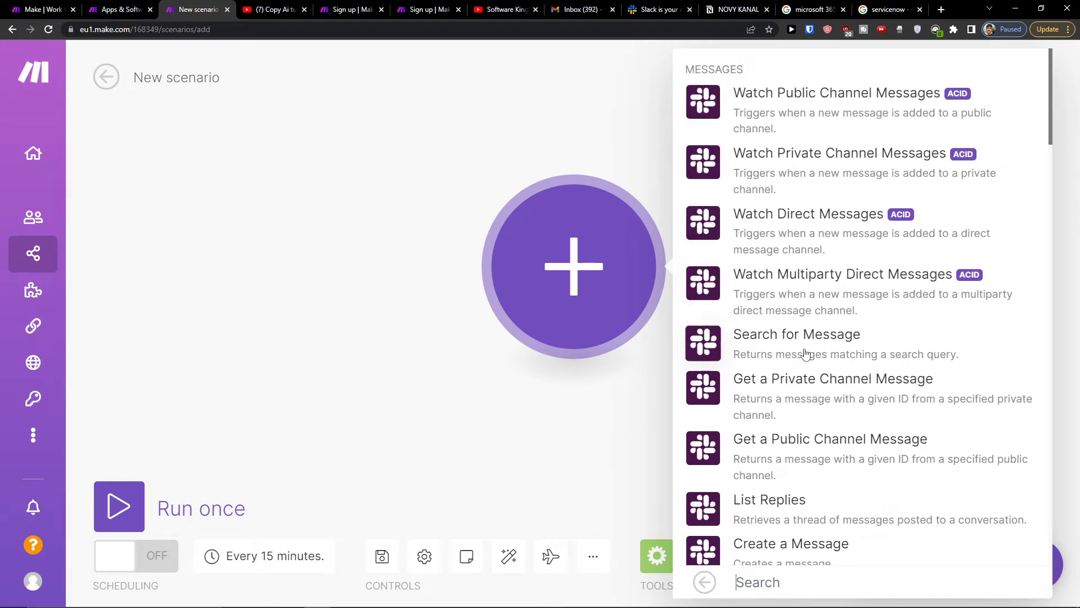
Link Slack's Search for Message module to a Gmail Send an email module
left_click(797, 334)
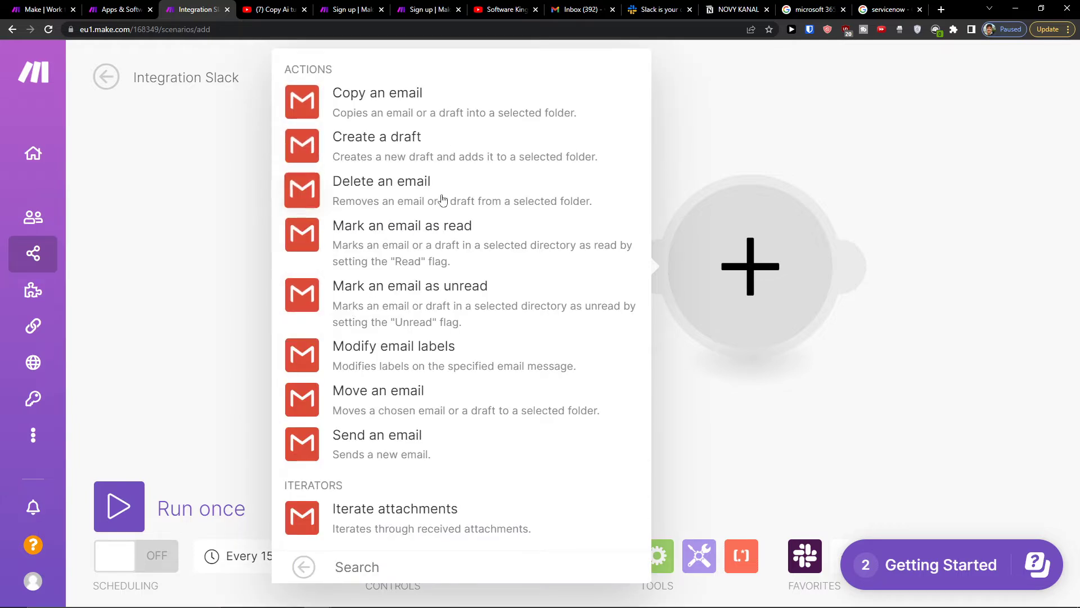
mouse_move(432, 443)
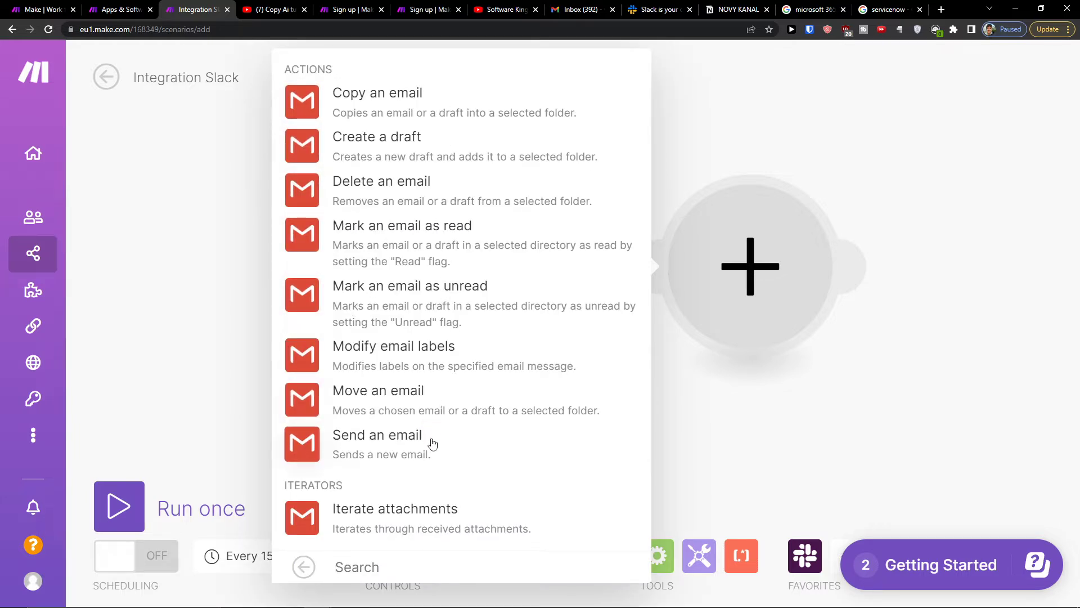
left_click(377, 435)
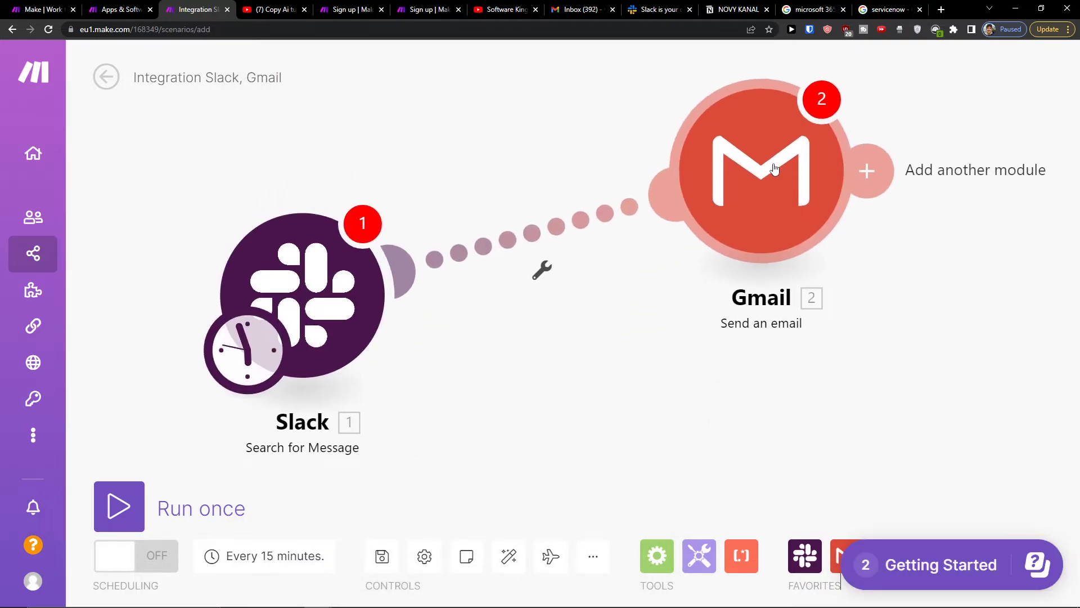
mouse_move(702, 232)
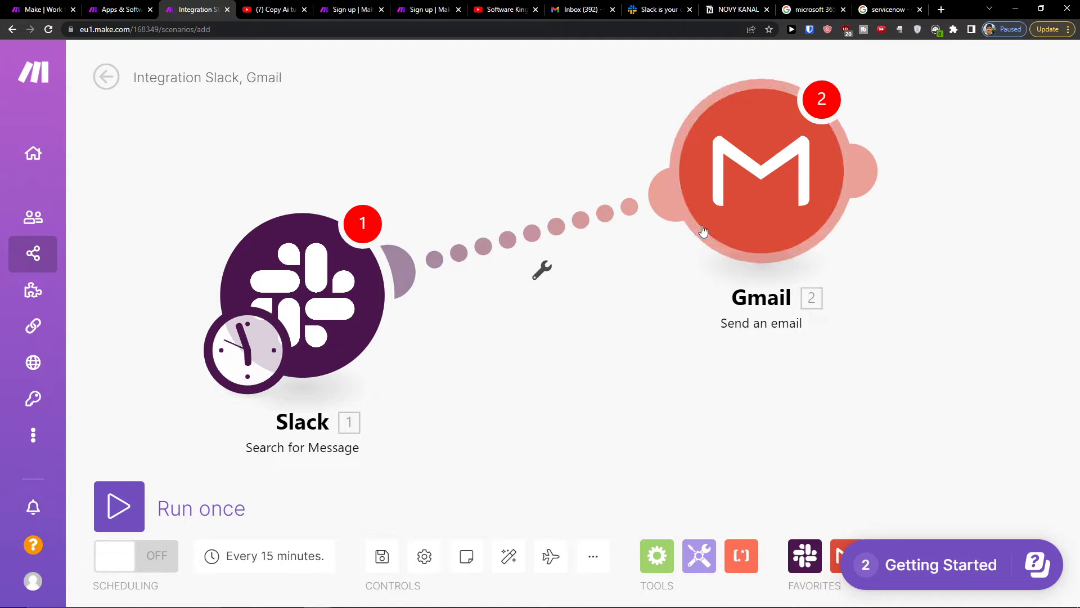
mouse_move(797, 209)
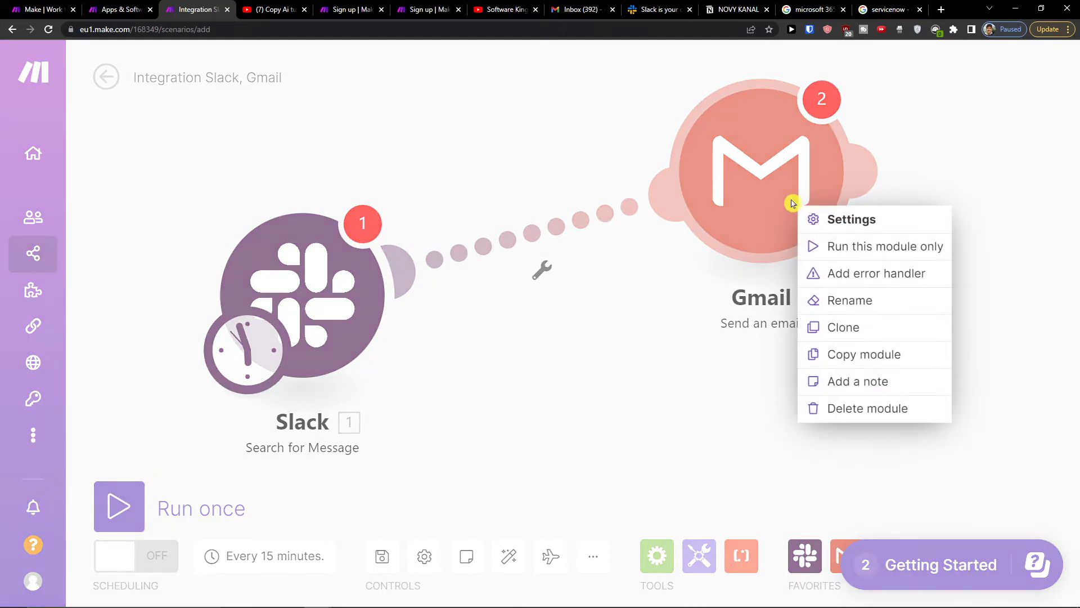
Delete the Gmail module and add a new empty module after Slack
left_click(866, 407)
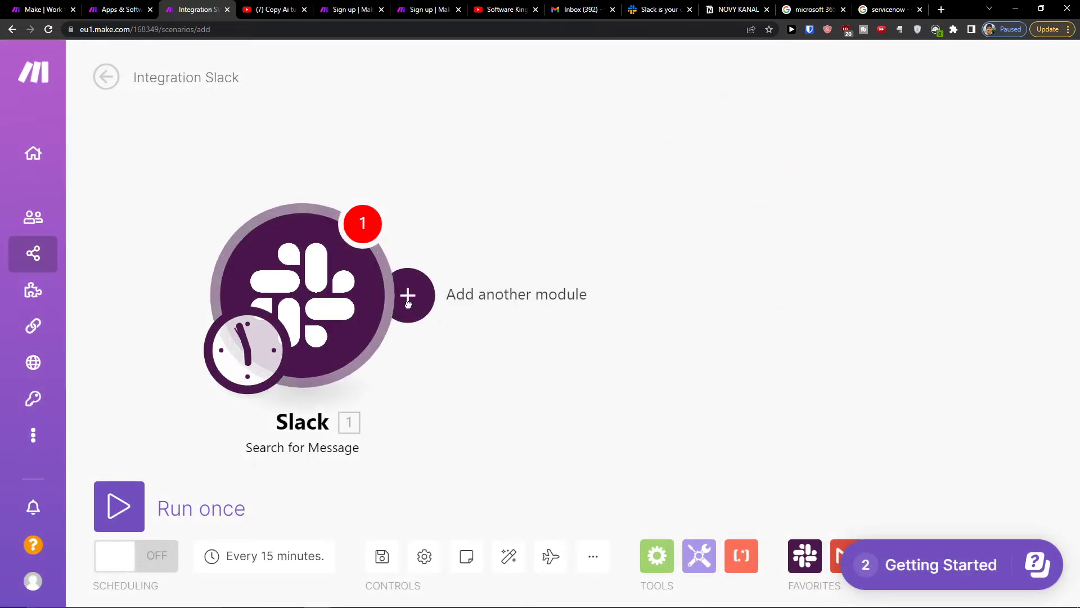
left_click(408, 294)
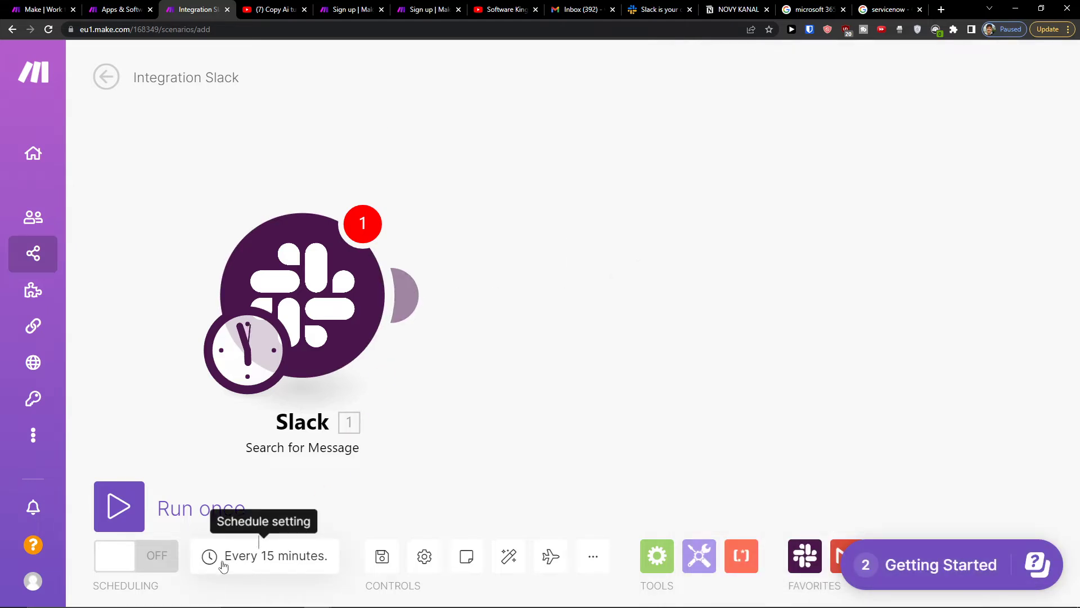
mouse_move(441, 558)
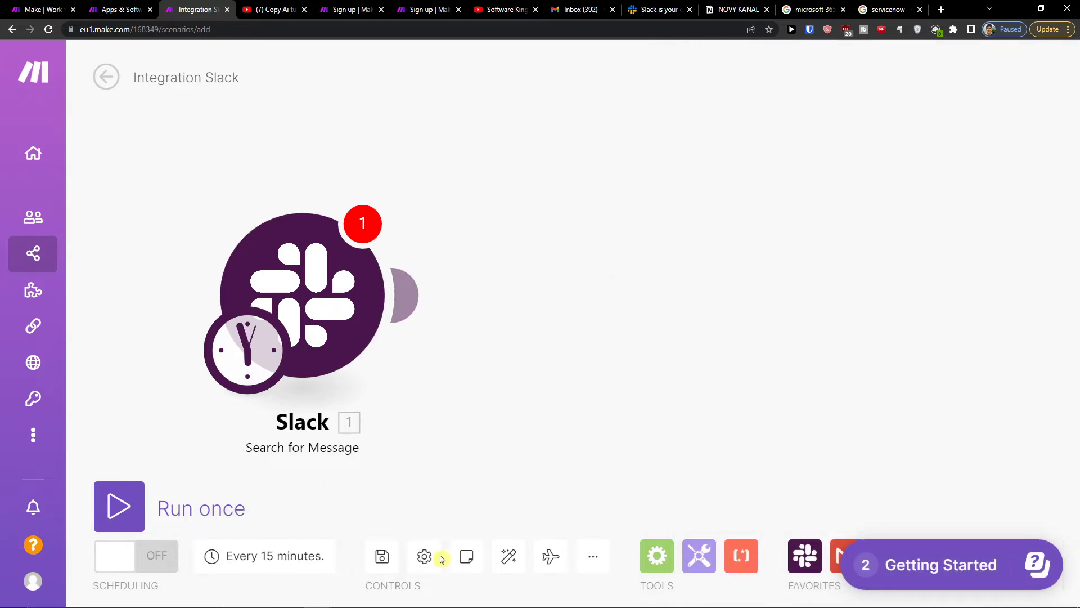
mouse_move(698, 555)
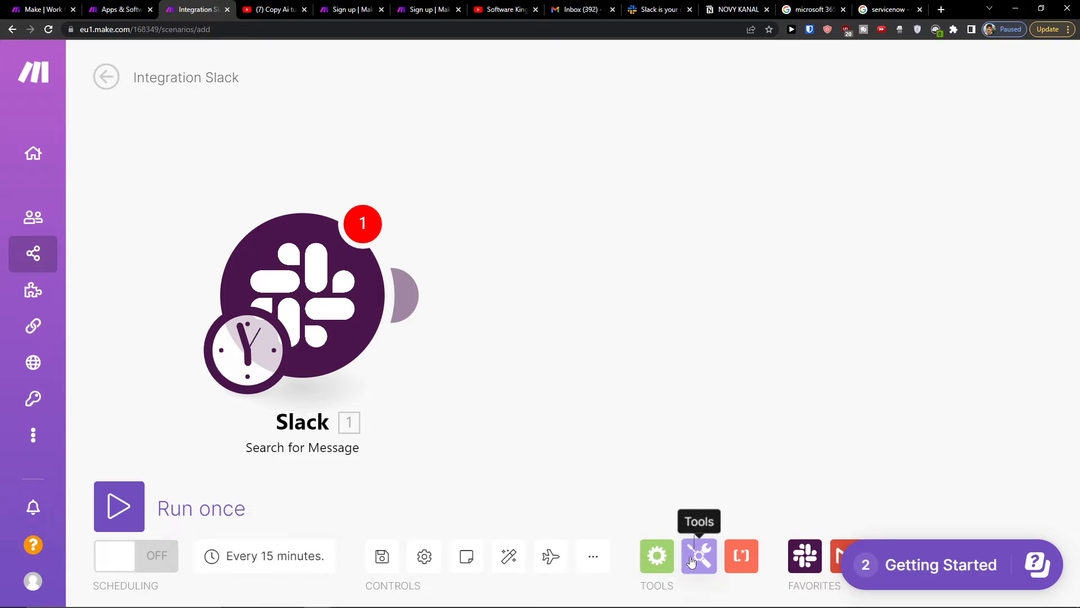
left_click(740, 554)
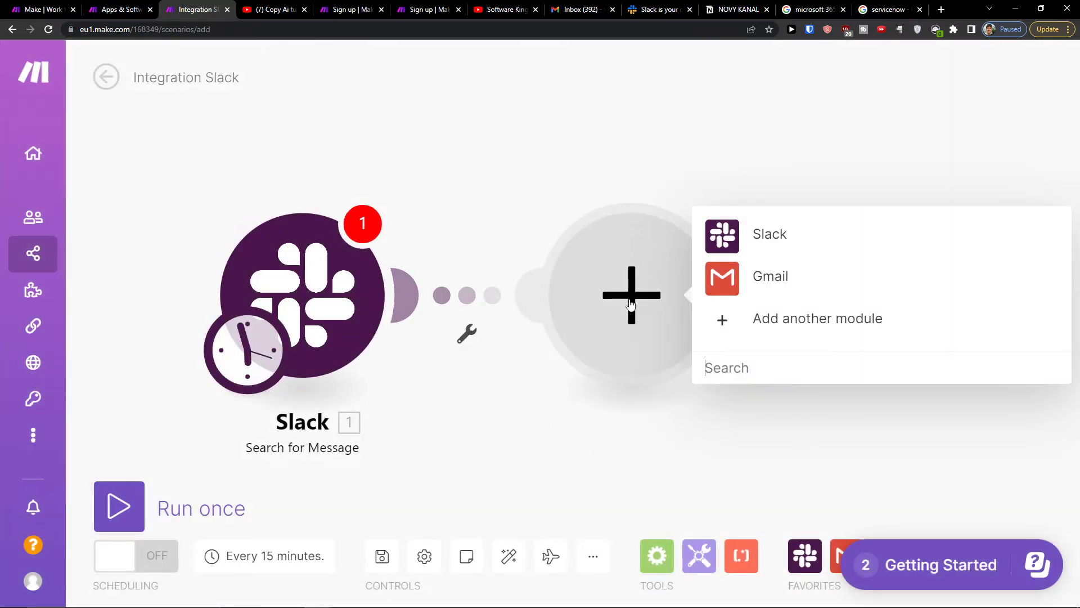
Choose Gmail for the new module and return to the list of all scenarios
left_click(770, 276)
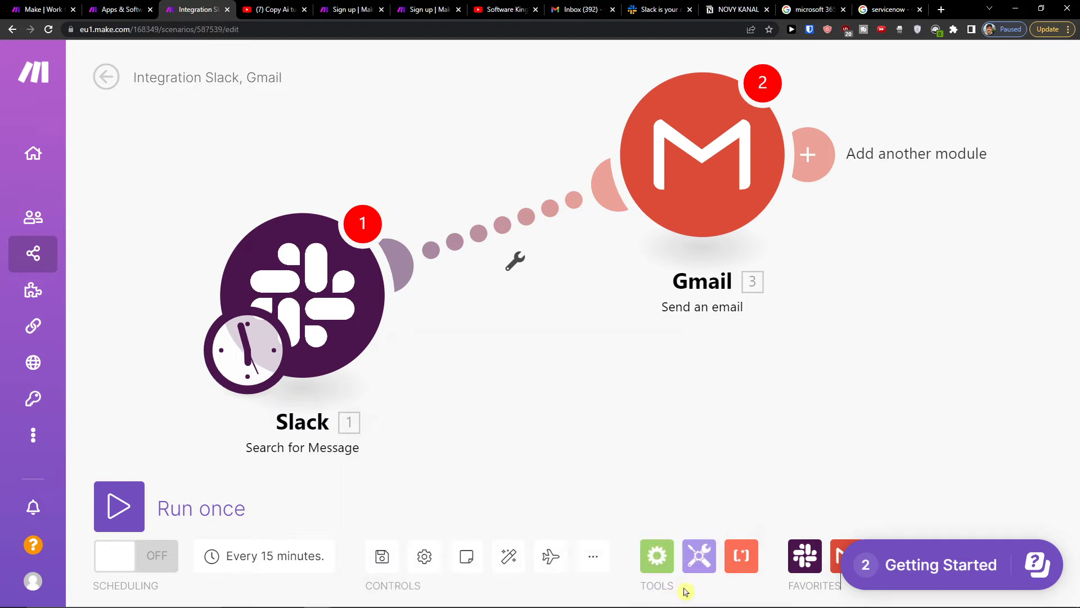
left_click(106, 76)
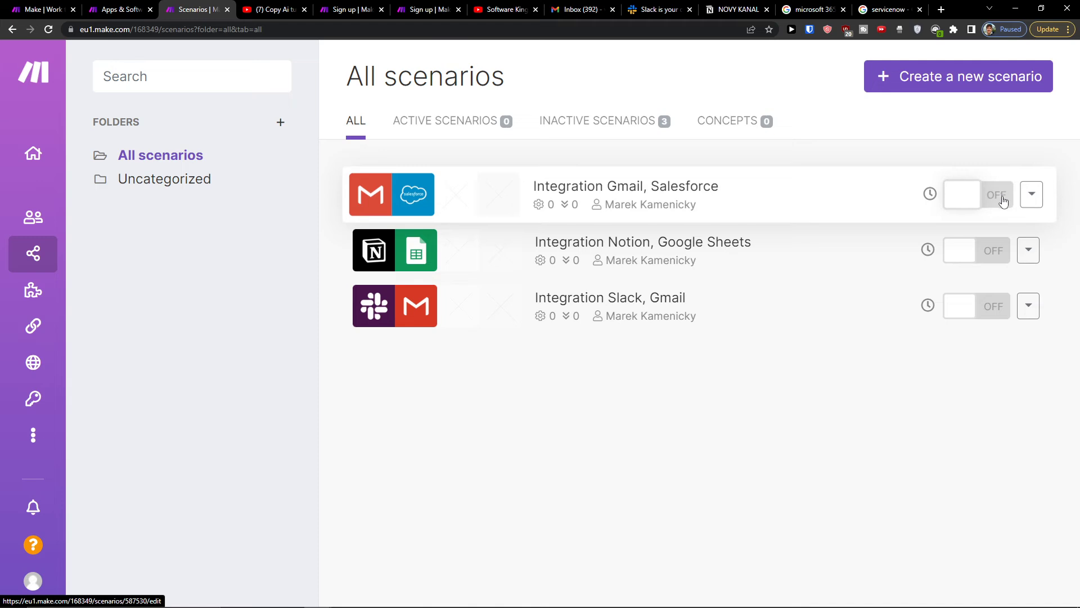
mouse_move(989, 210)
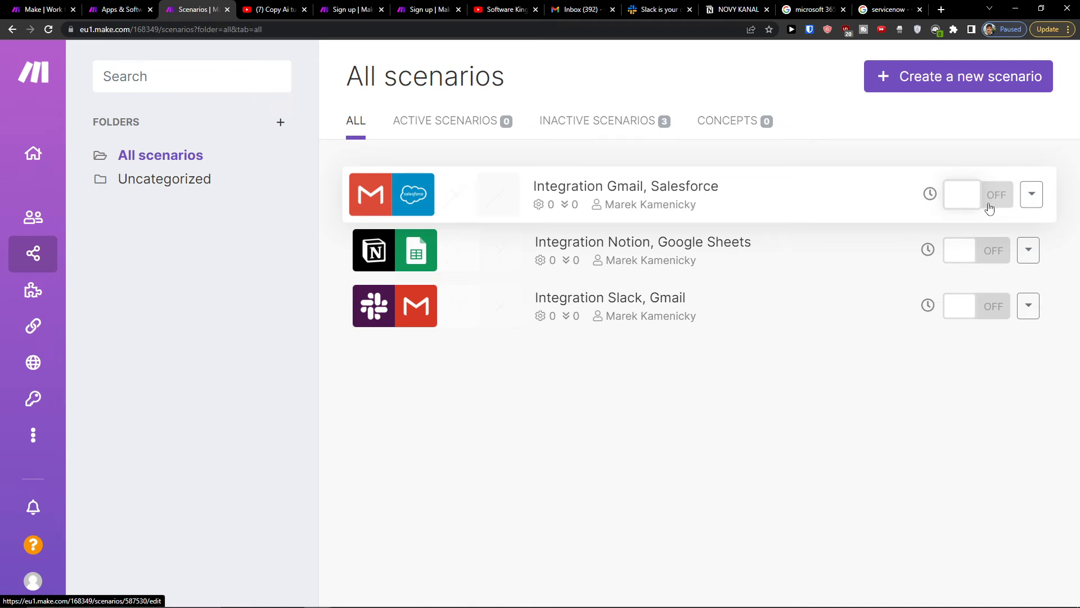
Delete the Integration Notion, Google Sheets scenario from All scenarios, confirming with Really?
left_click(642, 242)
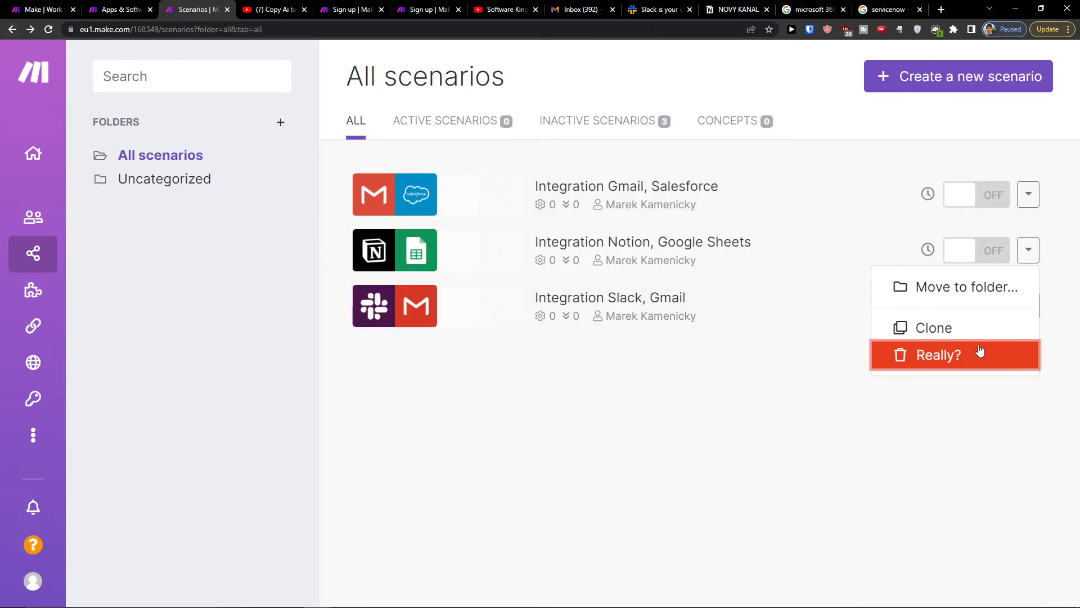
left_click(954, 354)
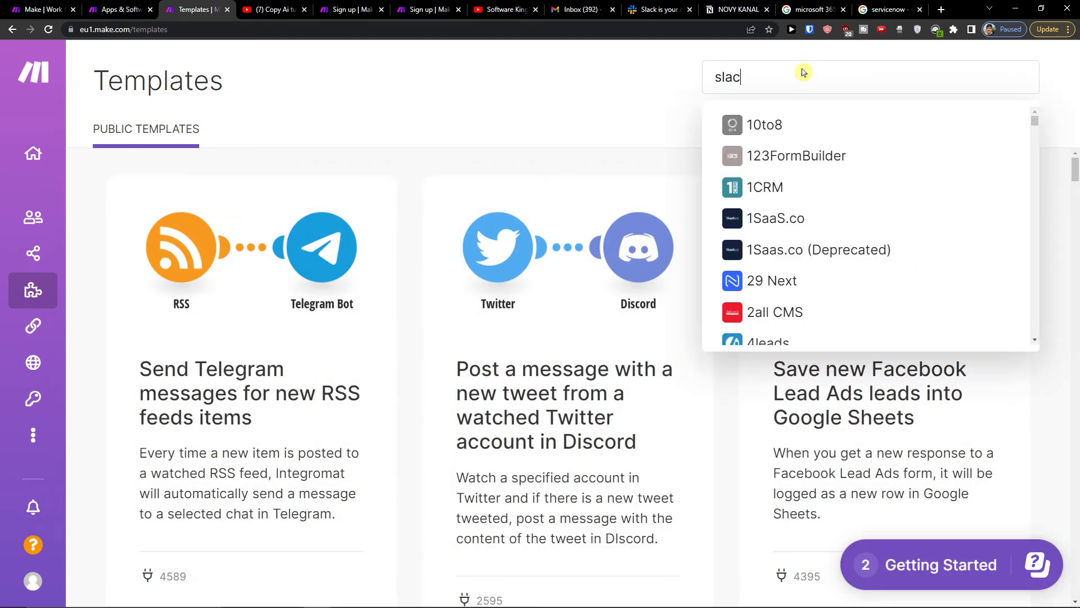
Filter the public templates to Slack ones and browse results like Google Sheets to Slack
type("k")
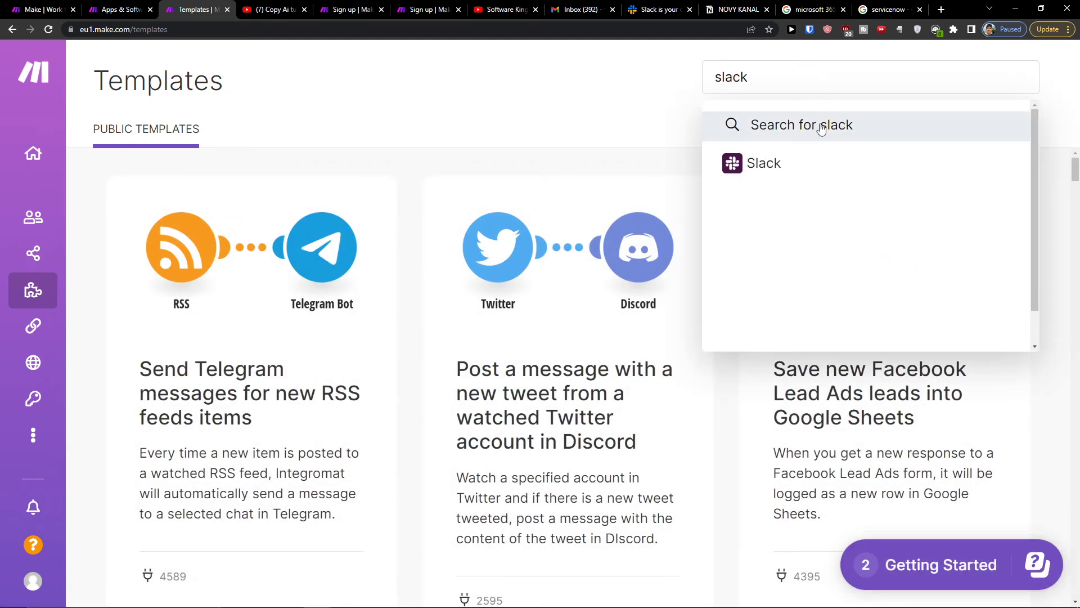
left_click(759, 163)
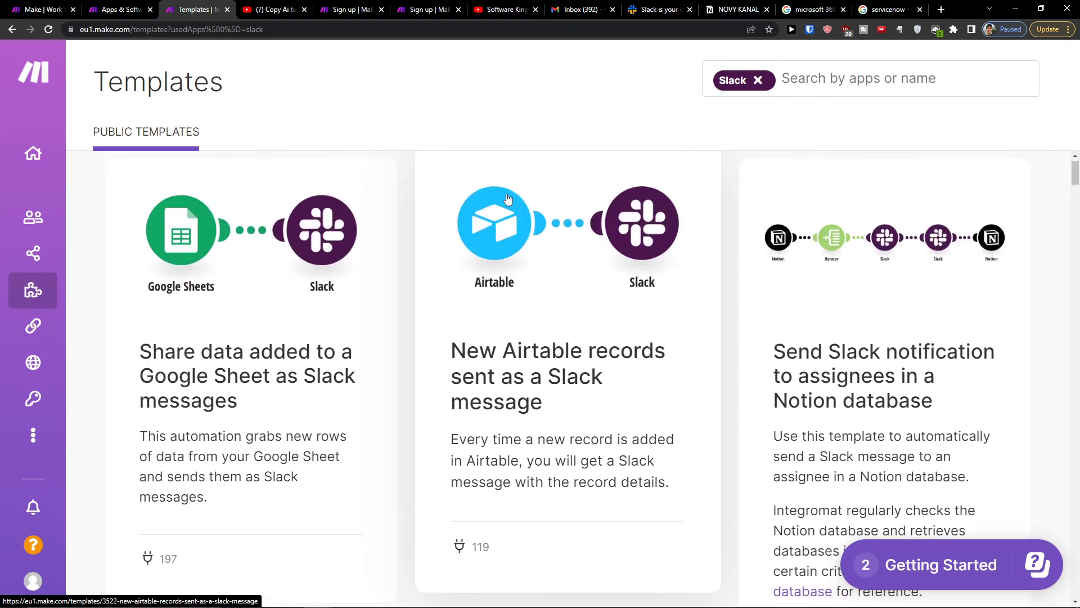
scroll("down", 3)
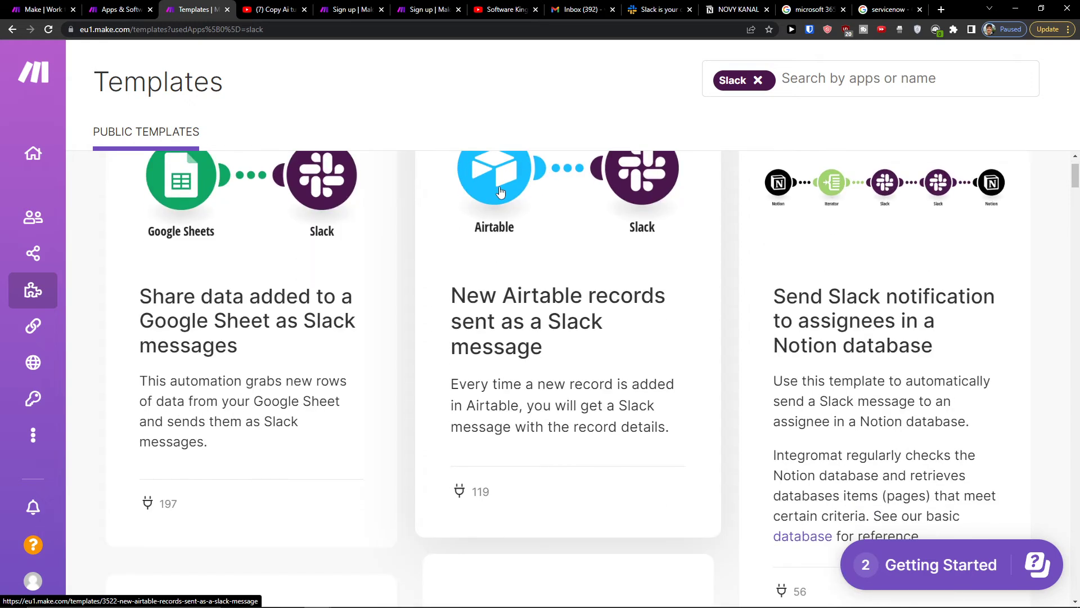
mouse_move(628, 344)
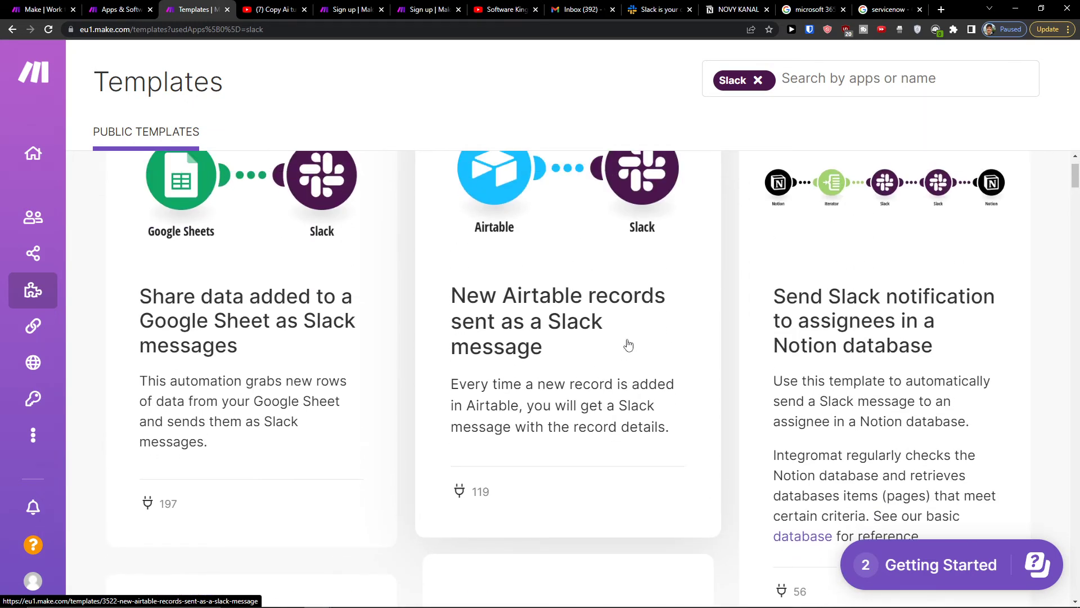
mouse_move(615, 337)
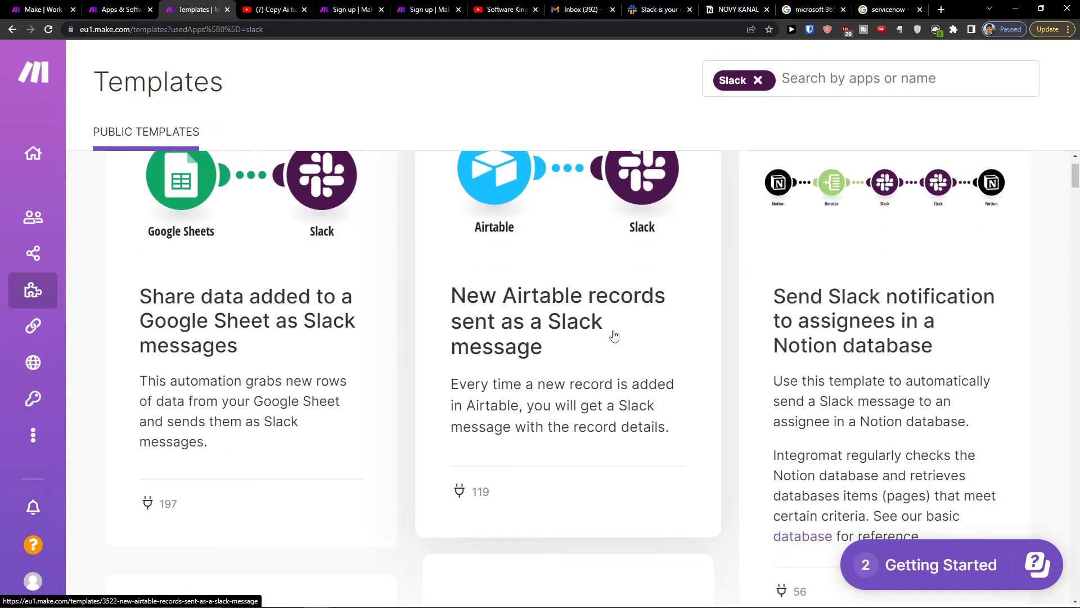
scroll("down", 3)
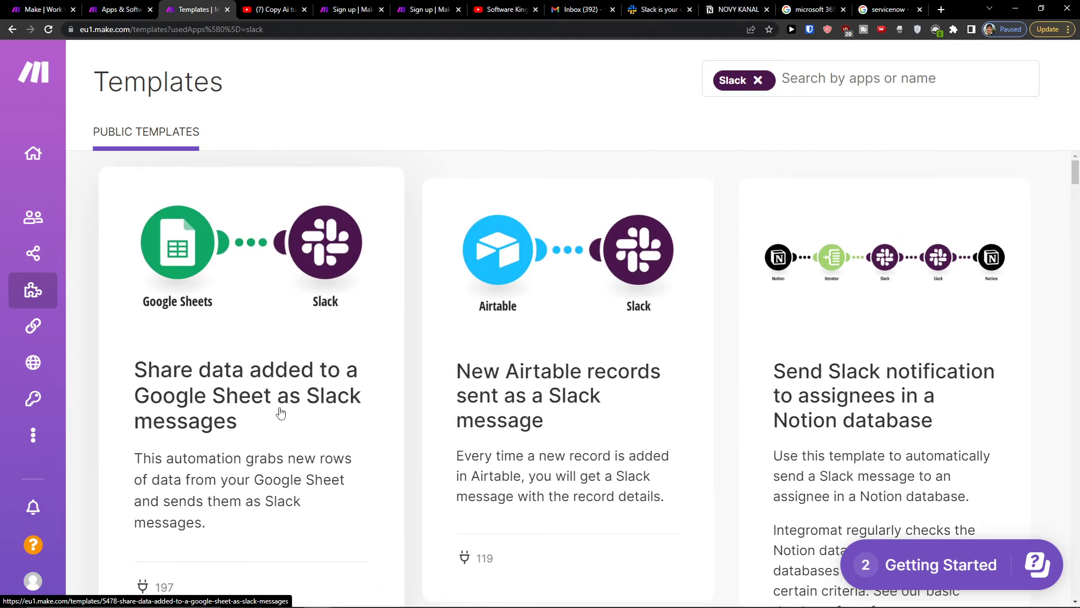
scroll("down", 3)
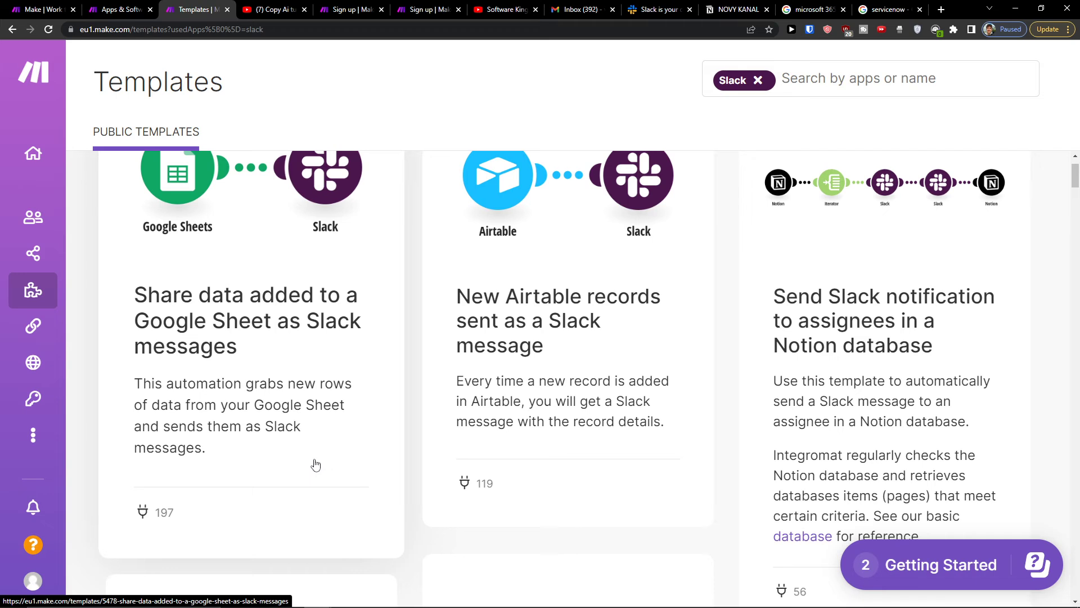